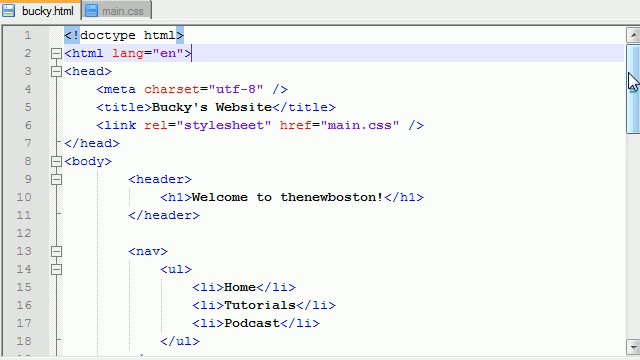
- Insert <div id="big_wrapper"> on a new line right after the body tag
{"action": "scroll", "scroll_direction": "down", "scroll_amount": 3}
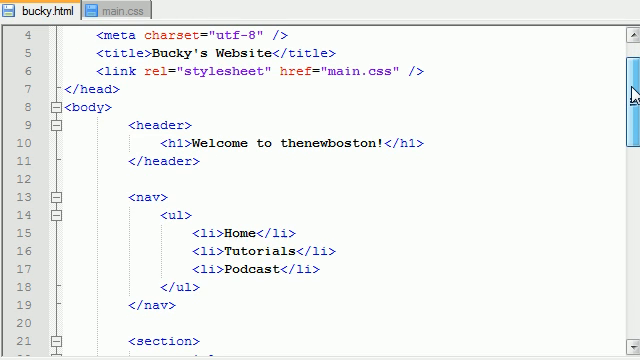
{"action": "scroll", "scroll_direction": "down", "scroll_amount": 3}
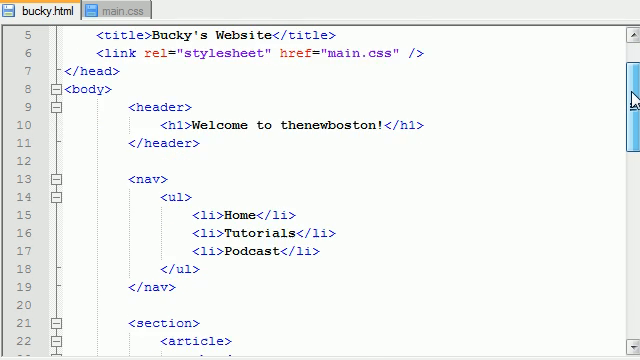
{"action": "scroll", "scroll_direction": "down", "scroll_amount": 3}
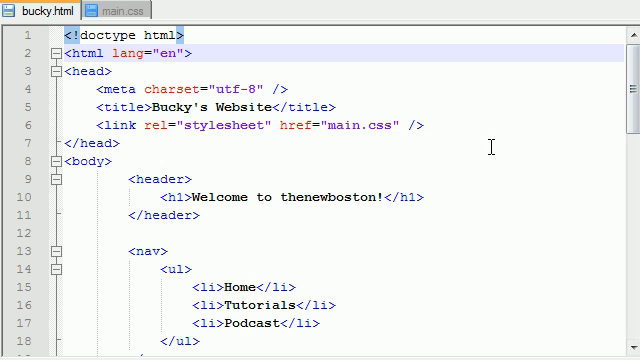
{"action": "mouse_move", "coordinate": [348, 196]}
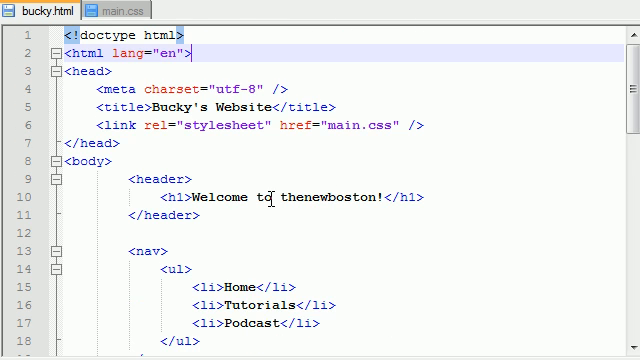
{"action": "left_click", "coordinate": [100, 160]}
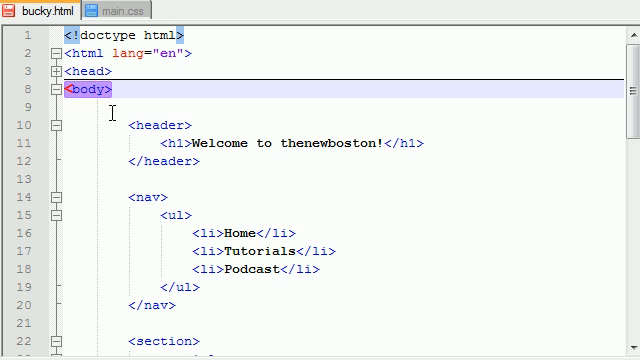
{"action": "type", "text": "<>"}
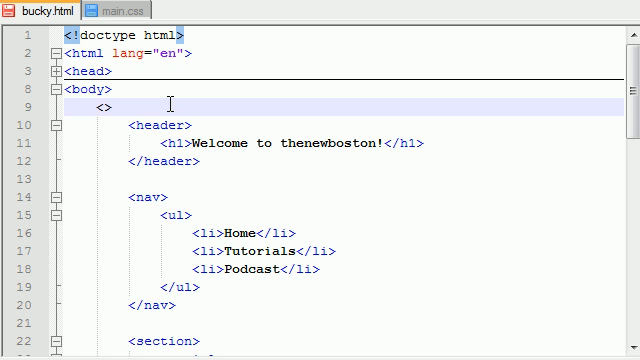
{"action": "type", "text": "div"}
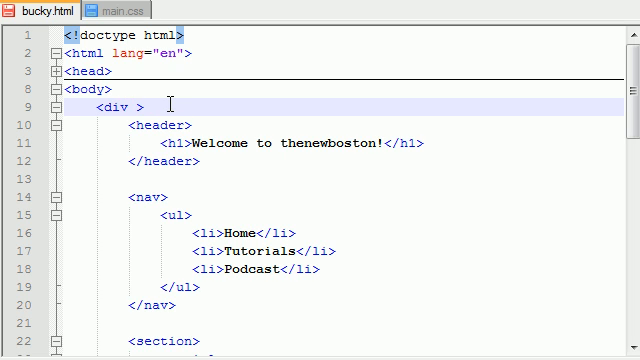
{"action": "type", "text": "id=\"big_"}
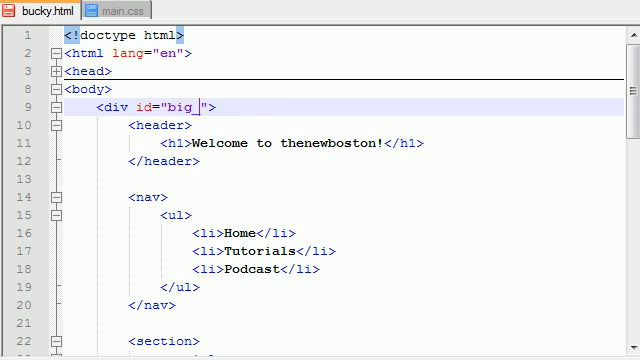
{"action": "type", "text": "wrapper"}
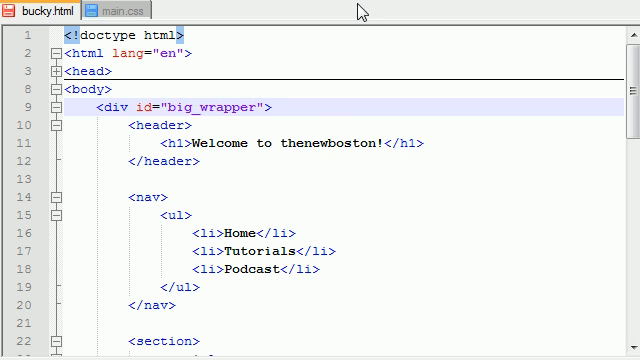
{"action": "left_click", "coordinate": [78, 88]}
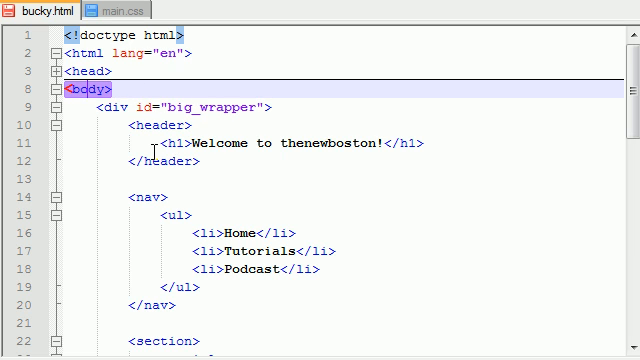
- Start the closing div tag on a new line after </footer>
{"action": "scroll", "scroll_direction": "down", "scroll_amount": 3}
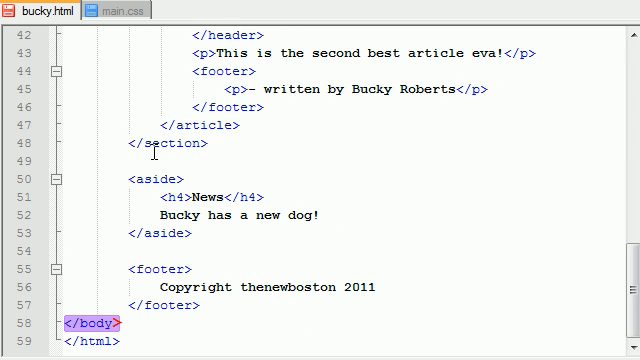
{"action": "left_click", "coordinate": [224, 306]}
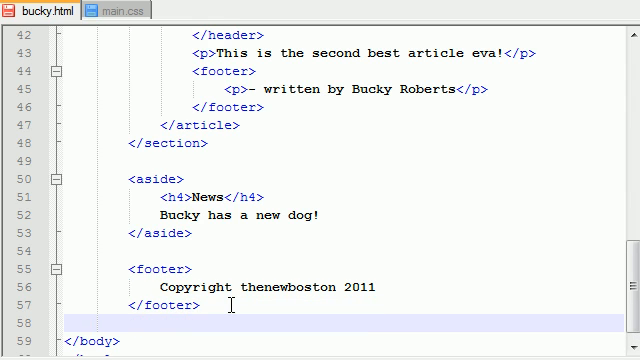
{"action": "type", "text": "<>"}
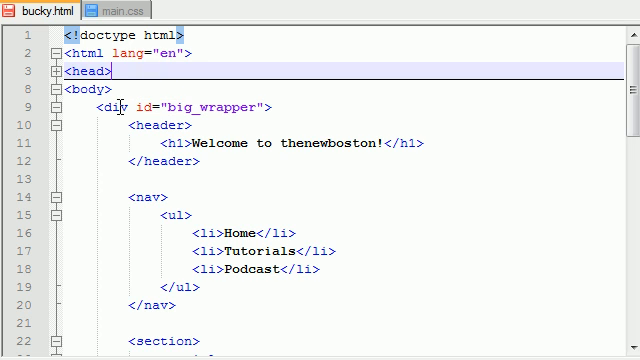
- Add a space inside the opening header tag, ready for its id attribute
{"action": "left_click", "coordinate": [168, 160]}
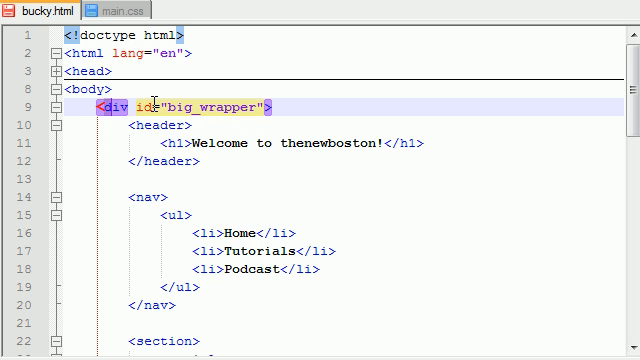
{"action": "scroll", "scroll_direction": "down", "scroll_amount": 3}
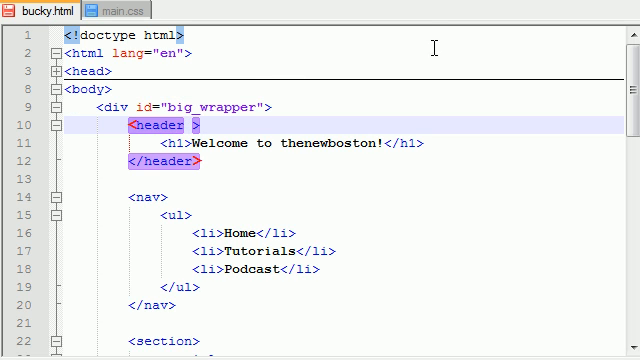
{"action": "mouse_move", "coordinate": [576, 80]}
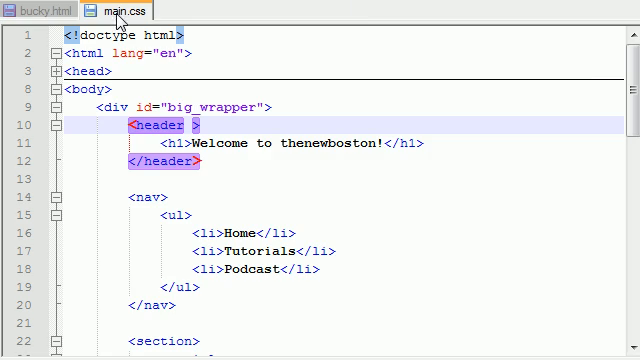
- Give the header element id="top_header"
{"action": "left_click", "coordinate": [40, 10]}
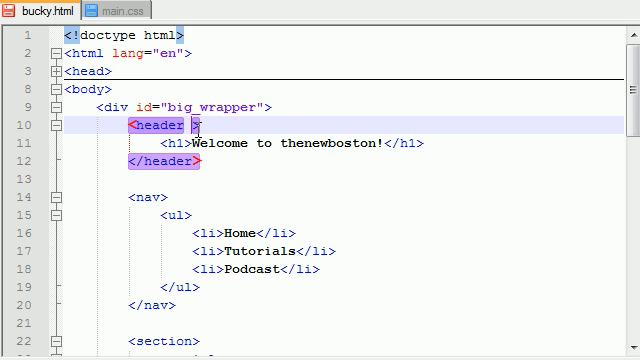
{"action": "type", "text": "t"}
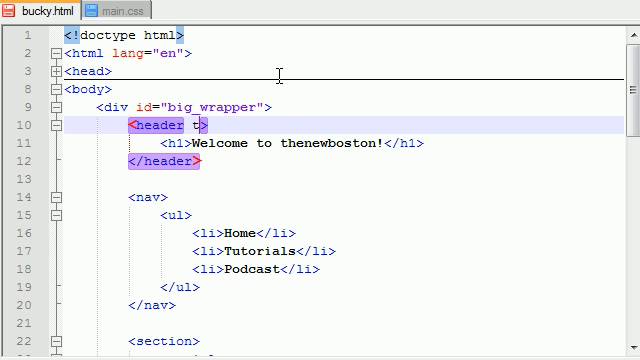
{"action": "type", "text": "op_header"}
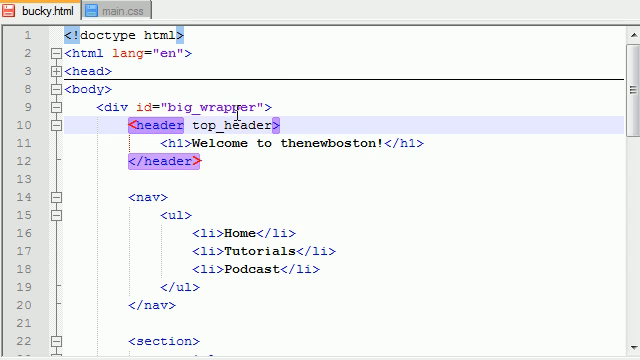
{"action": "type", "text": "id=\""}
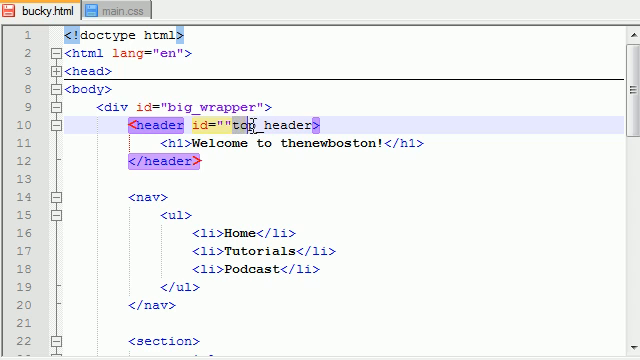
{"action": "type", "text": "top_header"}
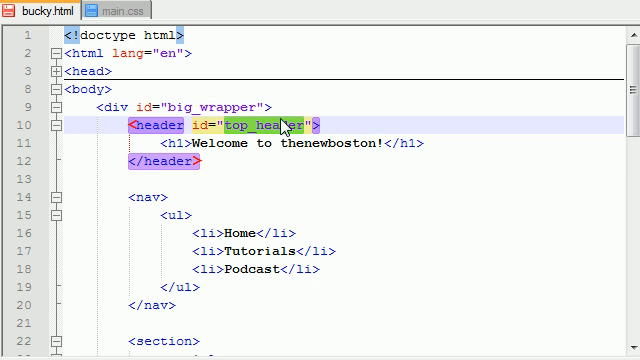
- Give the nav element id="top_menu"
{"action": "scroll", "scroll_direction": "down", "scroll_amount": 3}
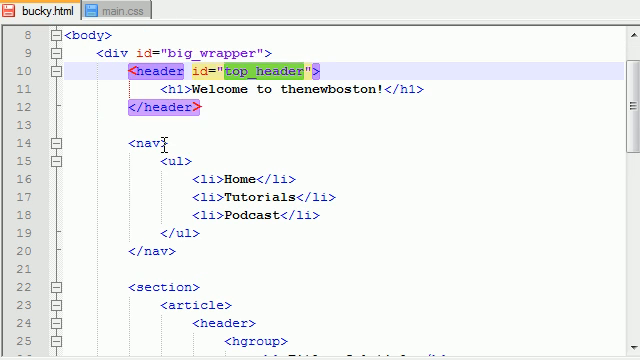
{"action": "type", "text": "id=\"\""}
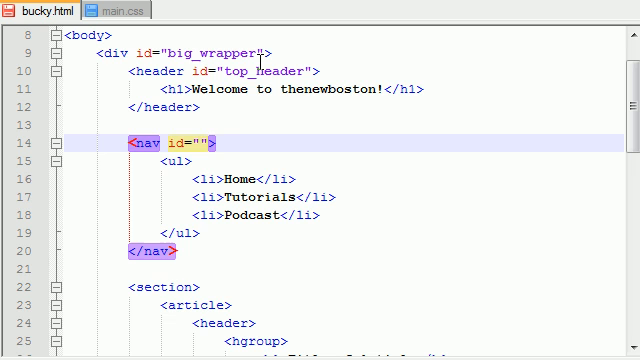
{"action": "type", "text": "top_menu"}
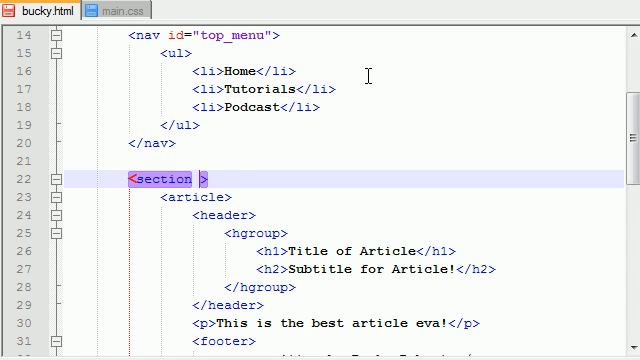
- Give the section element id="main_section"
{"action": "type", "text": "id=\"\""}
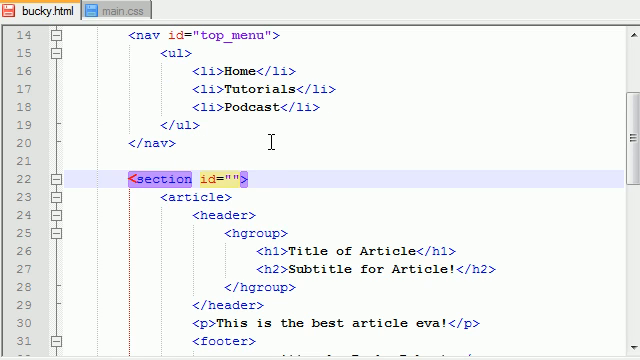
{"action": "type", "text": "main_section"}
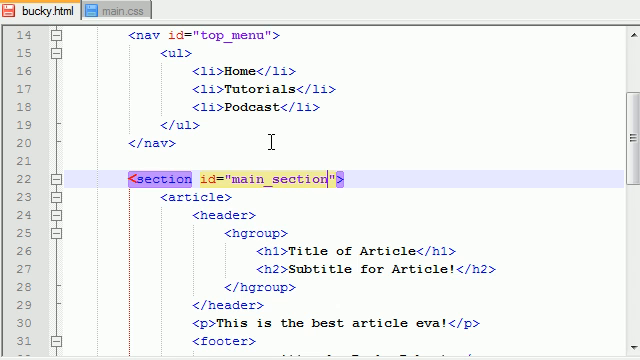
{"action": "scroll", "scroll_direction": "down", "scroll_amount": 3}
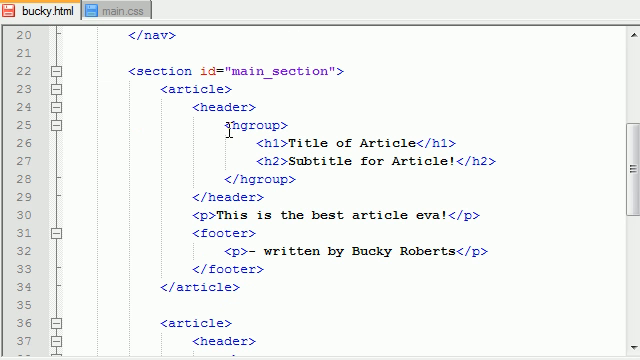
{"action": "scroll", "scroll_direction": "down", "scroll_amount": 3}
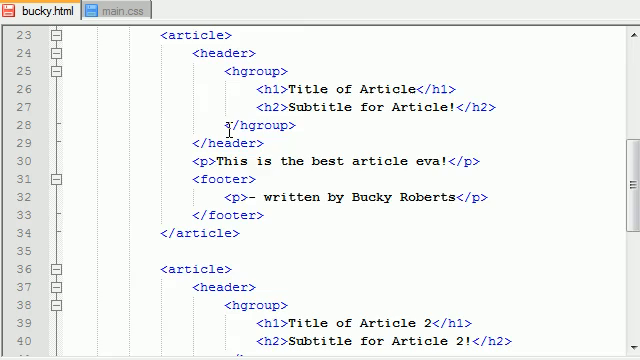
{"action": "scroll", "scroll_direction": "down", "scroll_amount": 3}
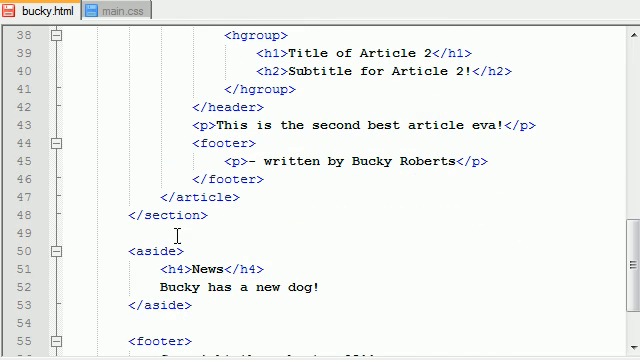
- Give the aside id="side_news" and the footer id="the_footer"
{"action": "type", "text": "id=\"\""}
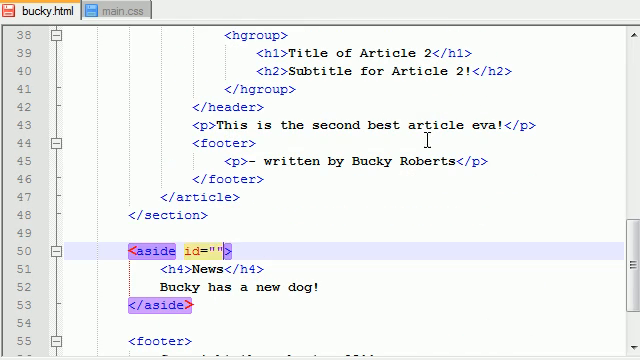
{"action": "scroll", "scroll_direction": "down", "scroll_amount": 3}
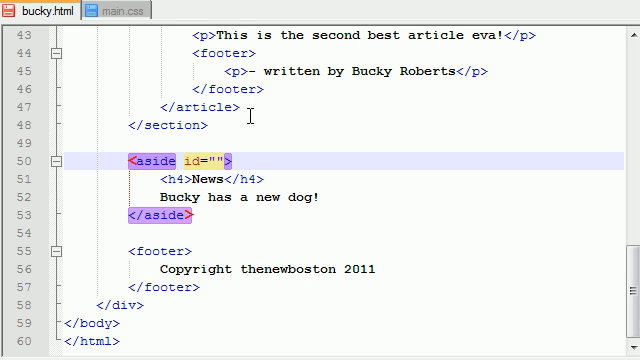
{"action": "type", "text": "s"}
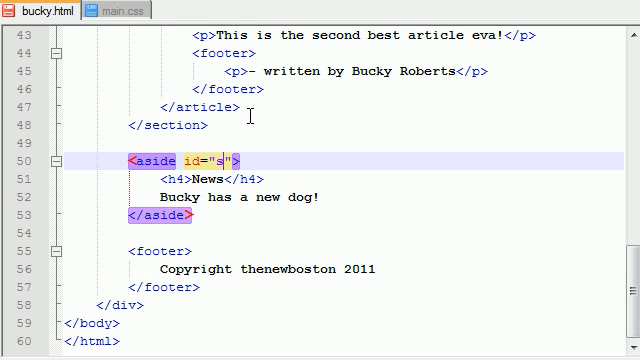
{"action": "type", "text": "ide_news"}
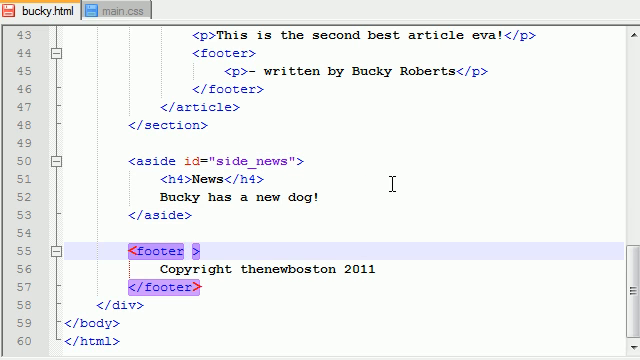
{"action": "type", "text": "id=\"\""}
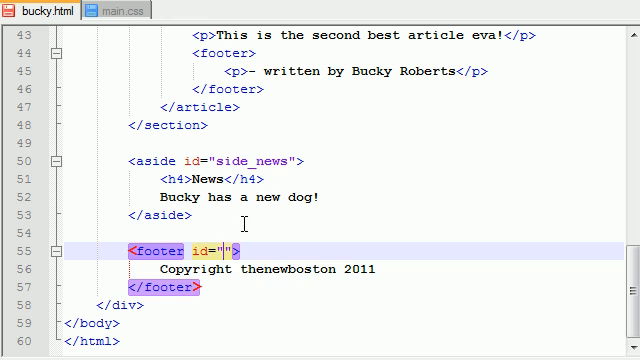
{"action": "type", "text": "the_footer"}
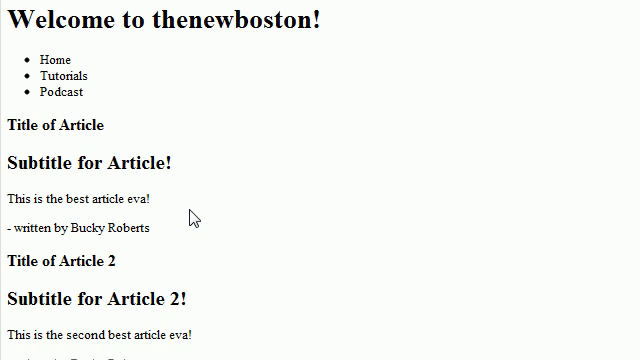
- Scroll through the rendered page with its heading, menu list and two articles
{"action": "scroll", "scroll_direction": "down", "scroll_amount": 3}
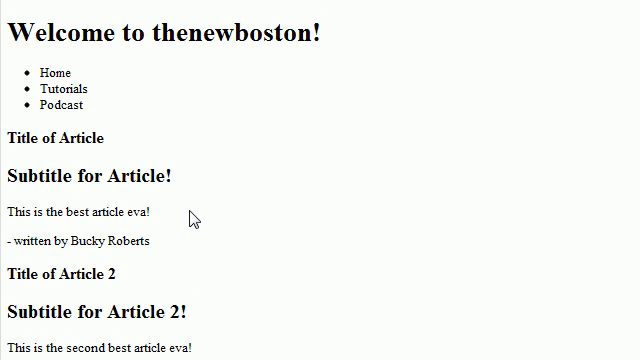
{"action": "scroll", "scroll_direction": "down", "scroll_amount": 3}
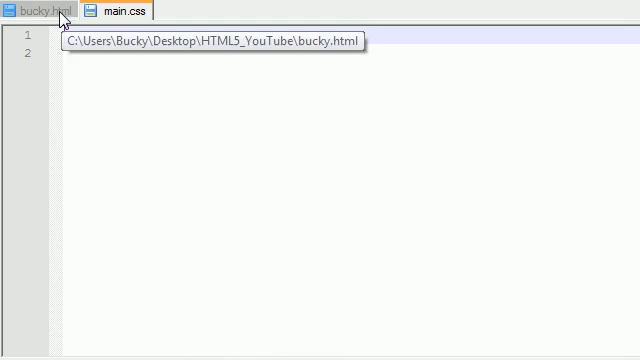
- Return to the bucky.html tab and scroll through the nav and section tags with their ids
{"action": "left_click", "coordinate": [40, 10]}
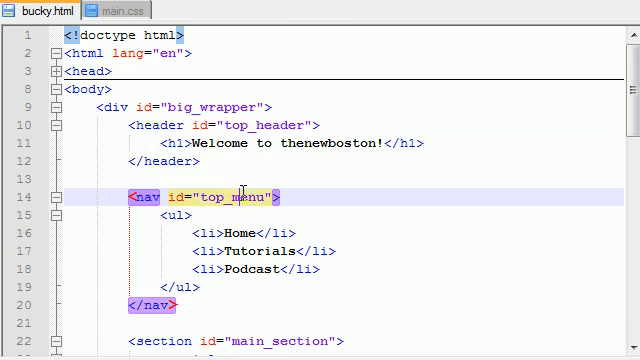
{"action": "scroll", "scroll_direction": "down", "scroll_amount": 3}
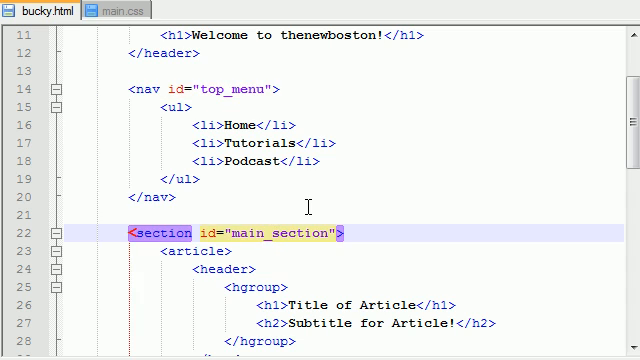